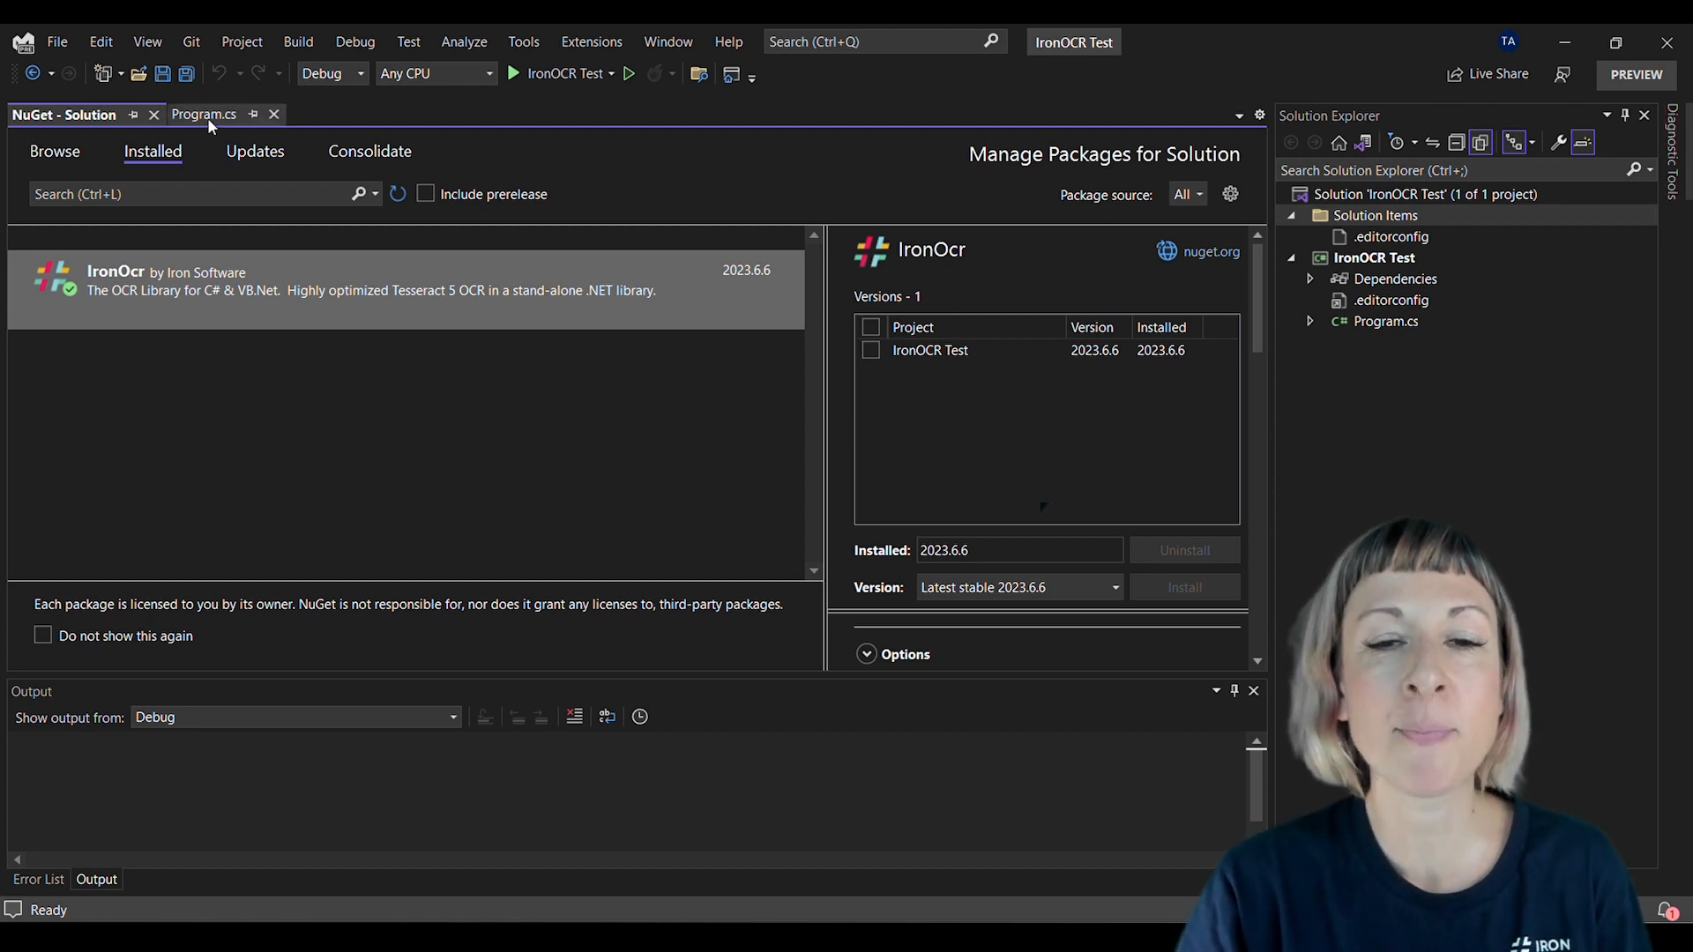
- Switch to Program.cs and run the IronOCR Test app to print the extracted text
left_click(203, 114)
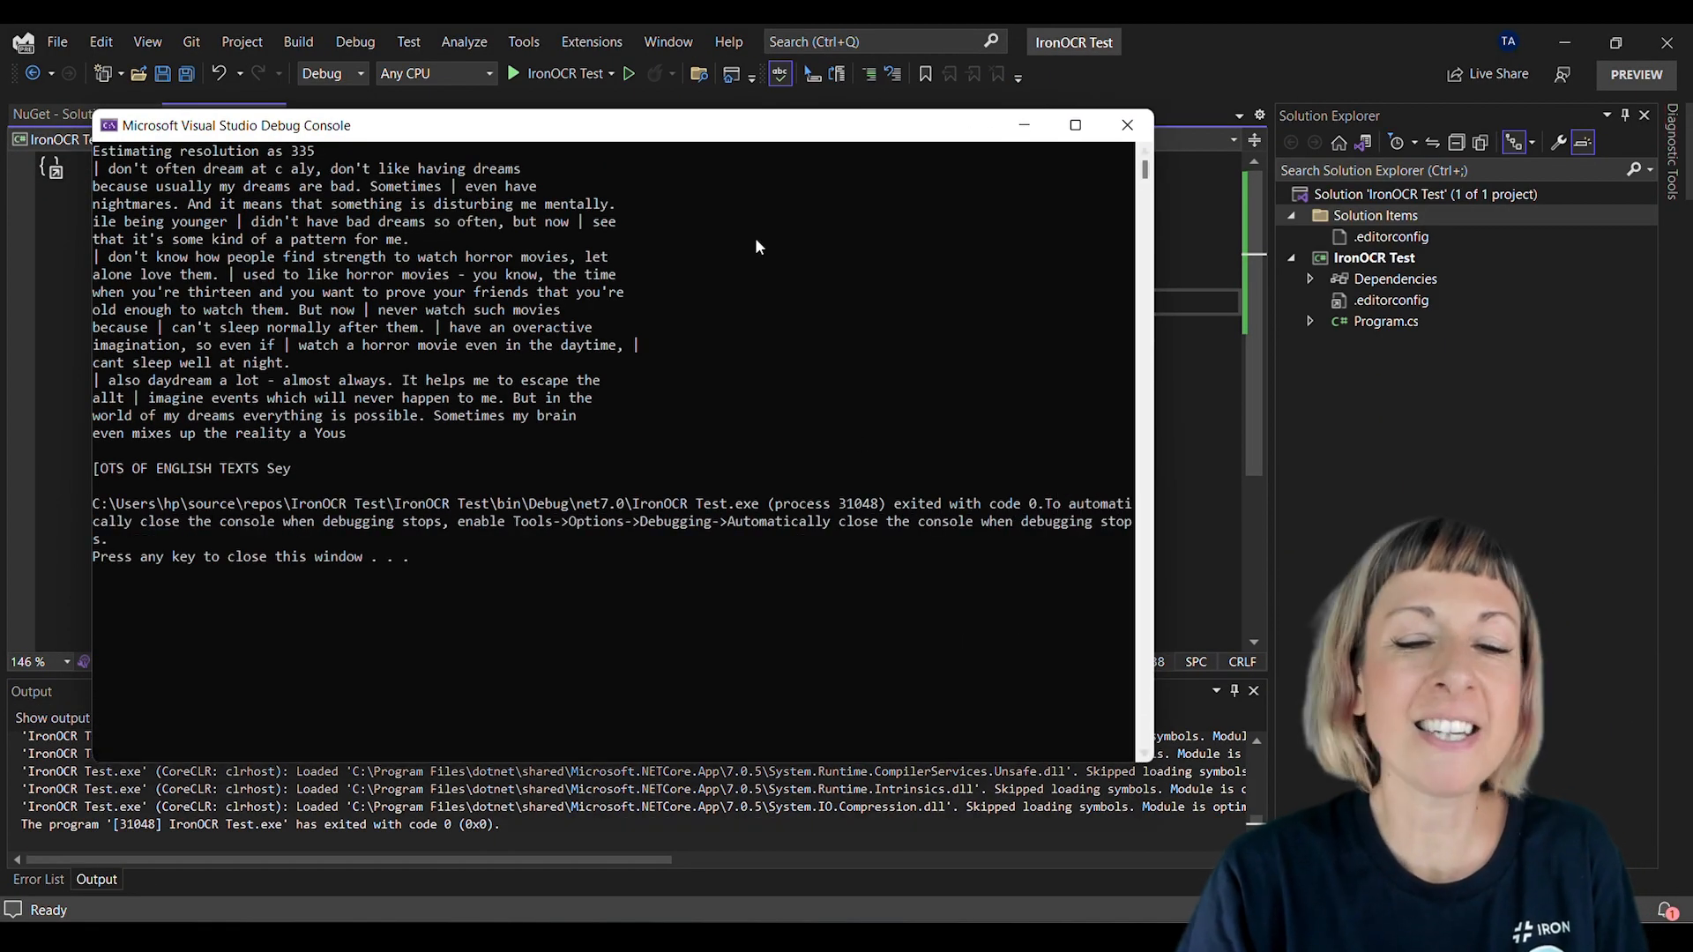
- Snap the Debug Console left and show the Images.png Photos window on the right
key("alt+tab")
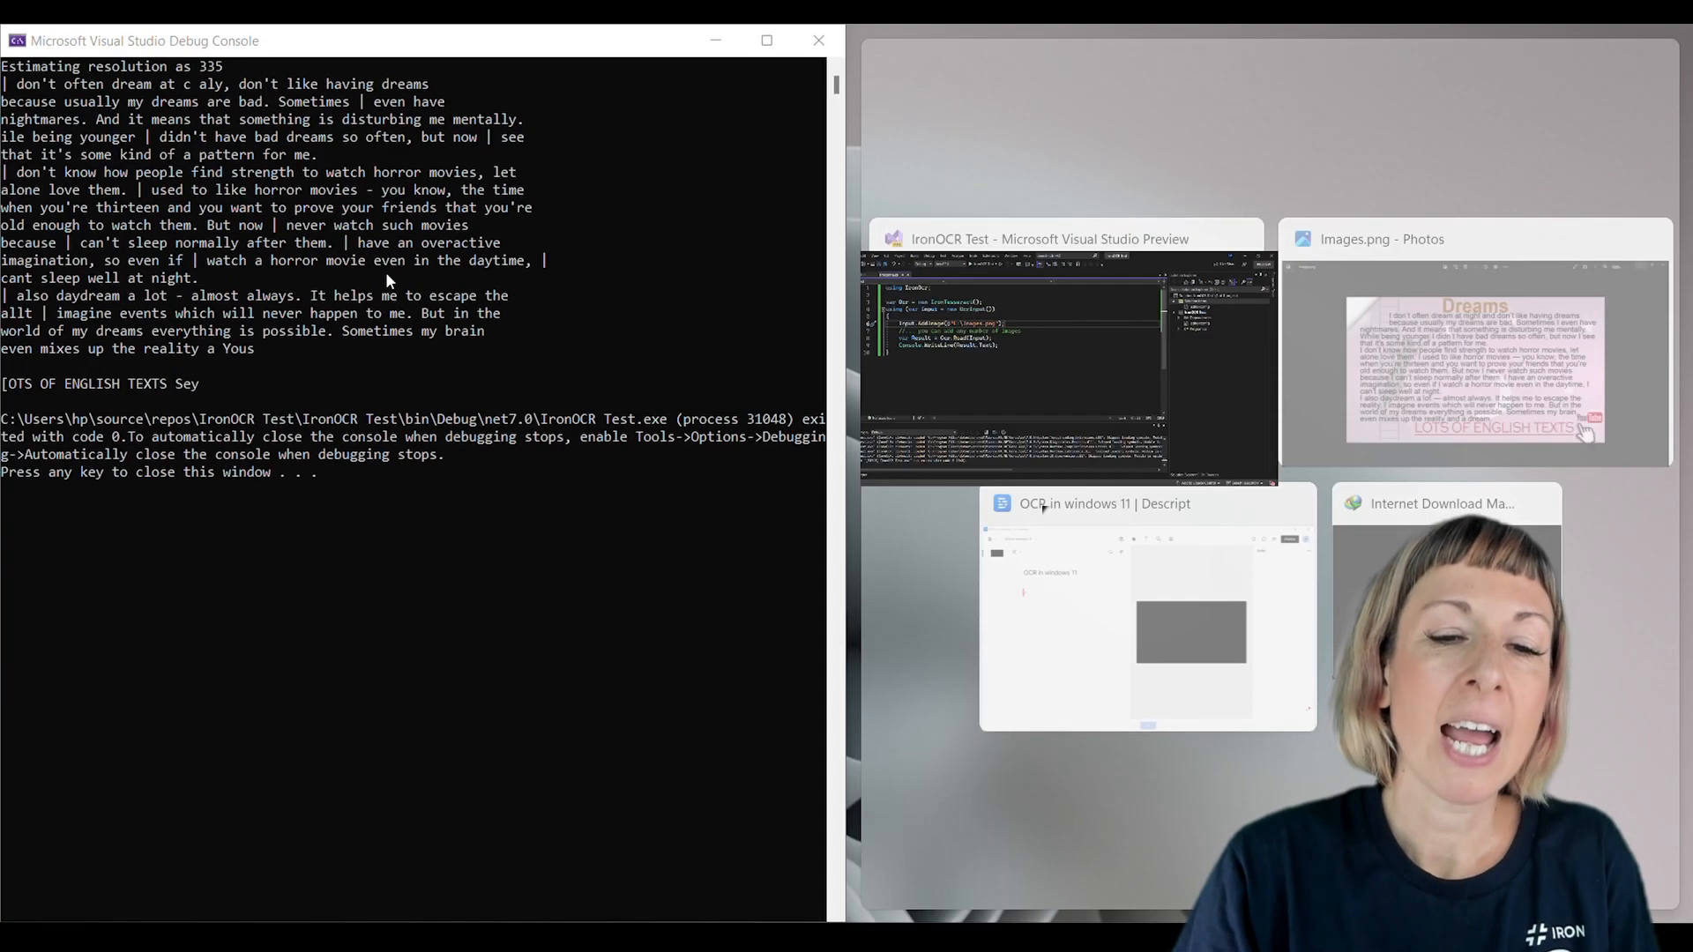
left_click(1471, 360)
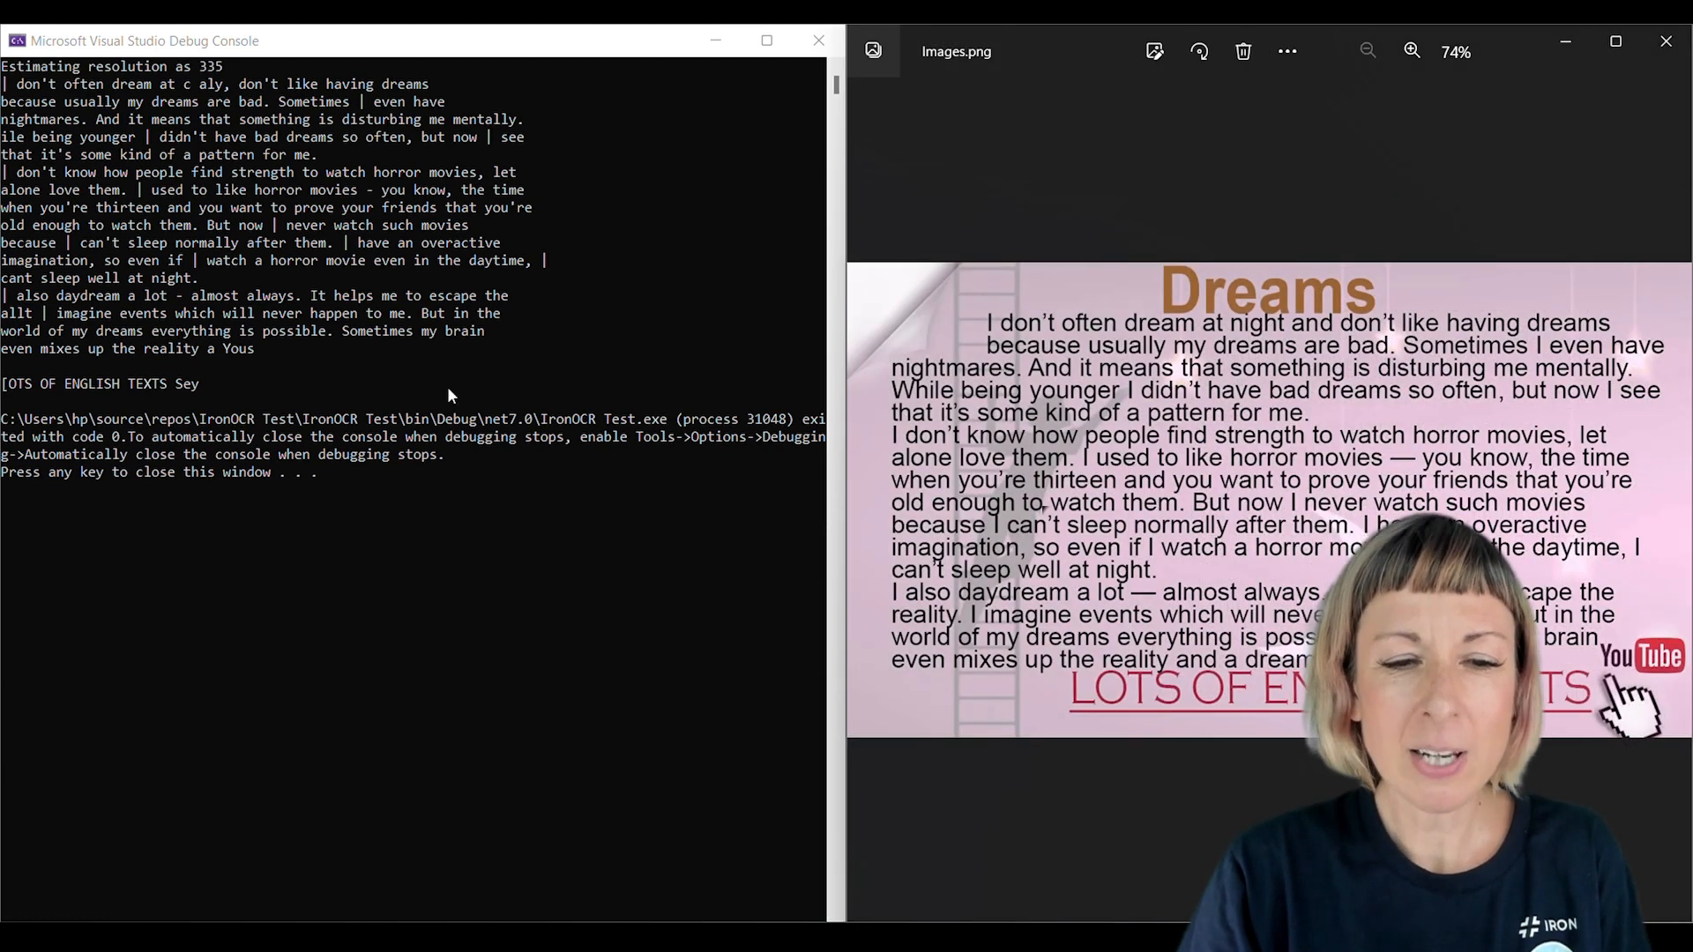
mouse_move(407, 369)
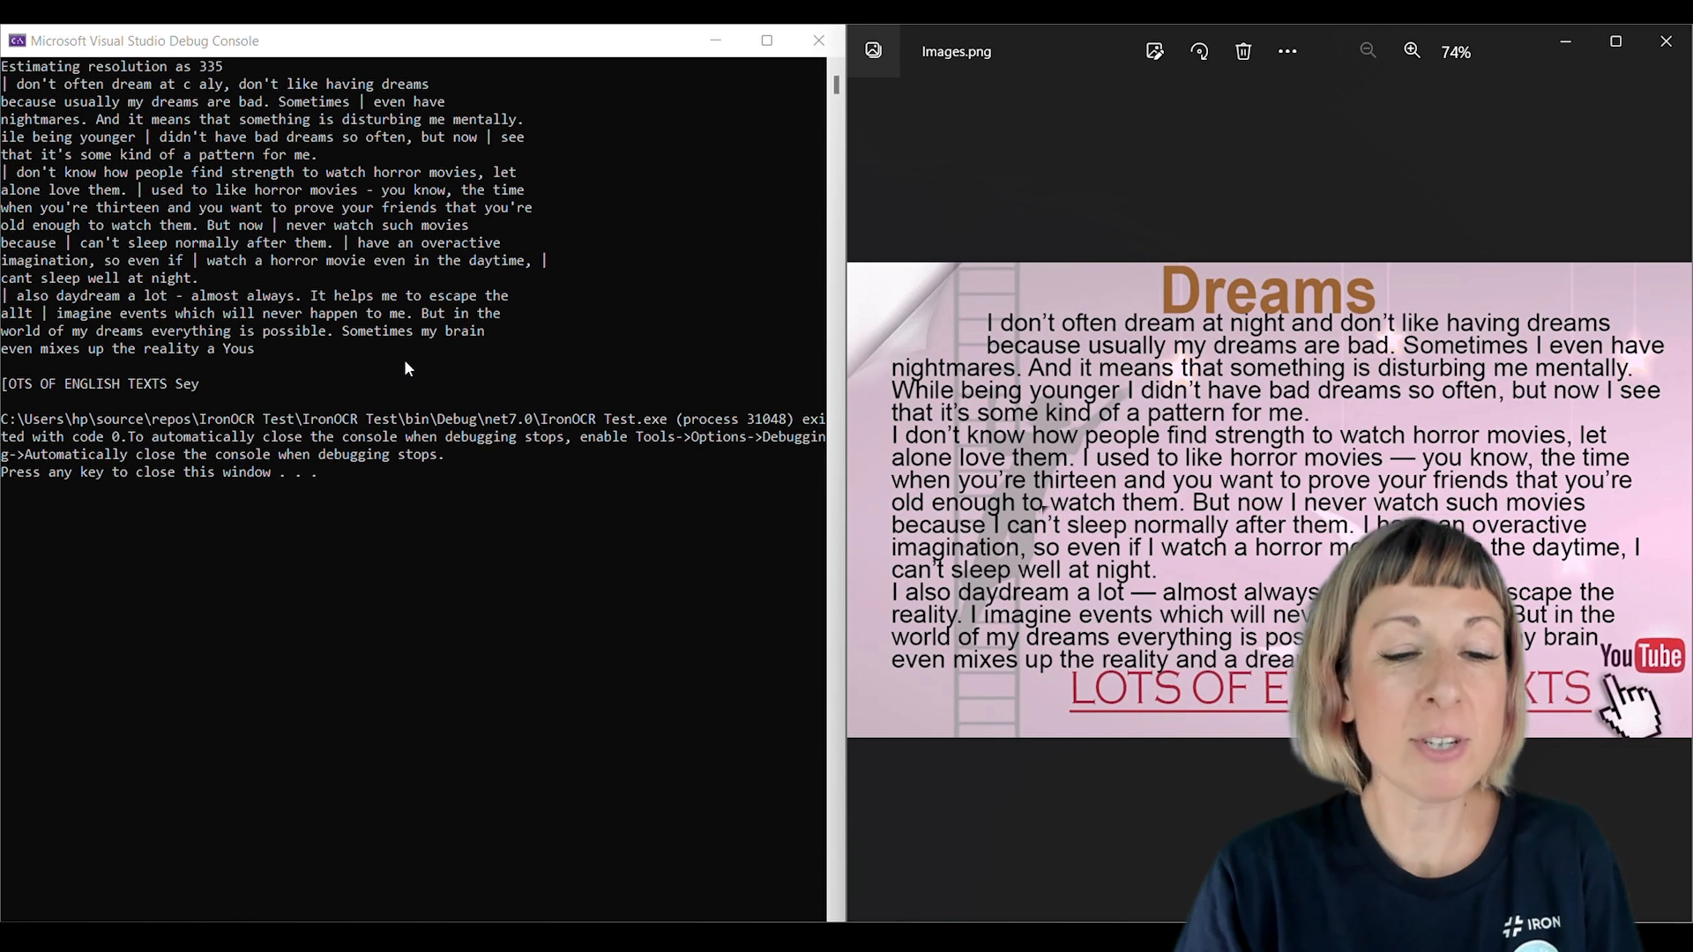